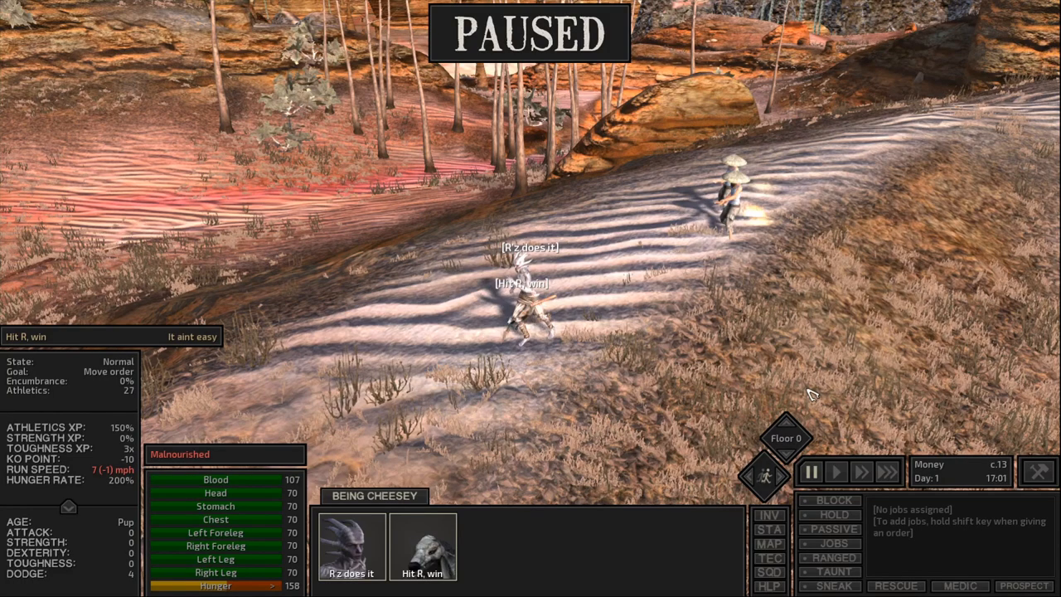
mouse_move(643, 427)
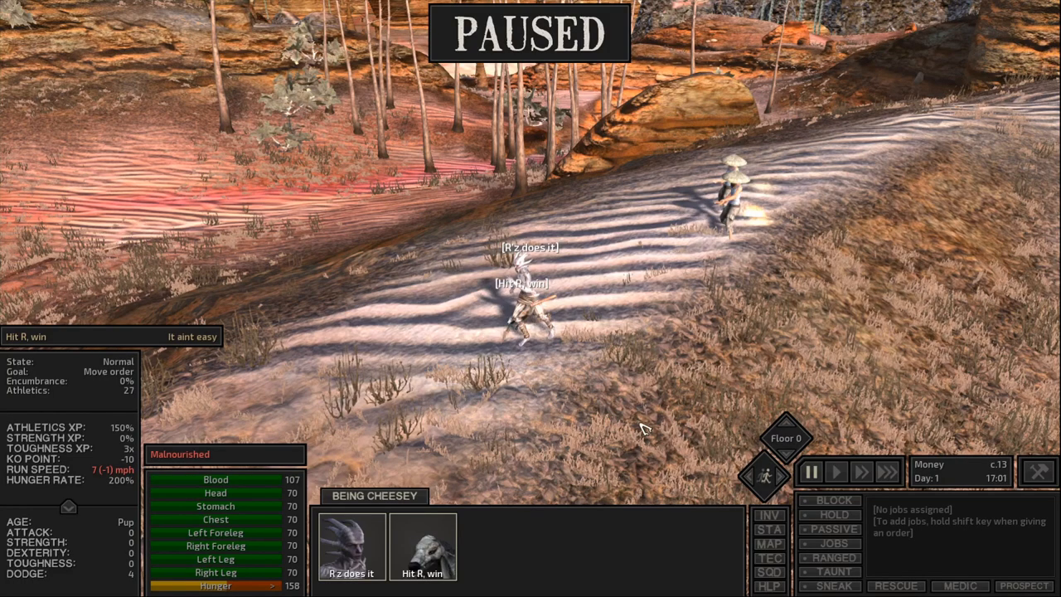
mouse_move(602, 364)
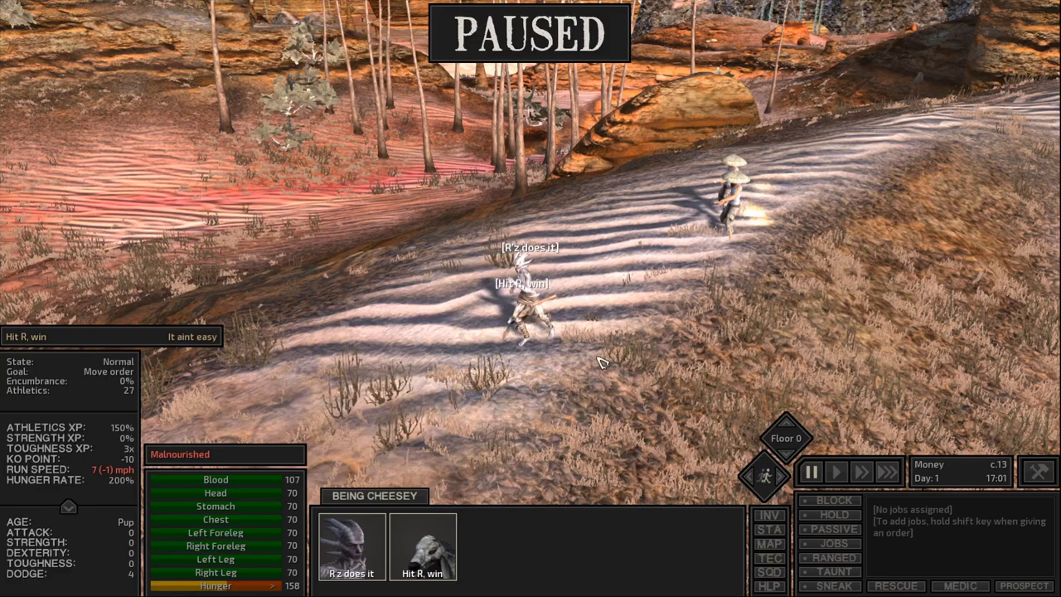
mouse_move(570, 340)
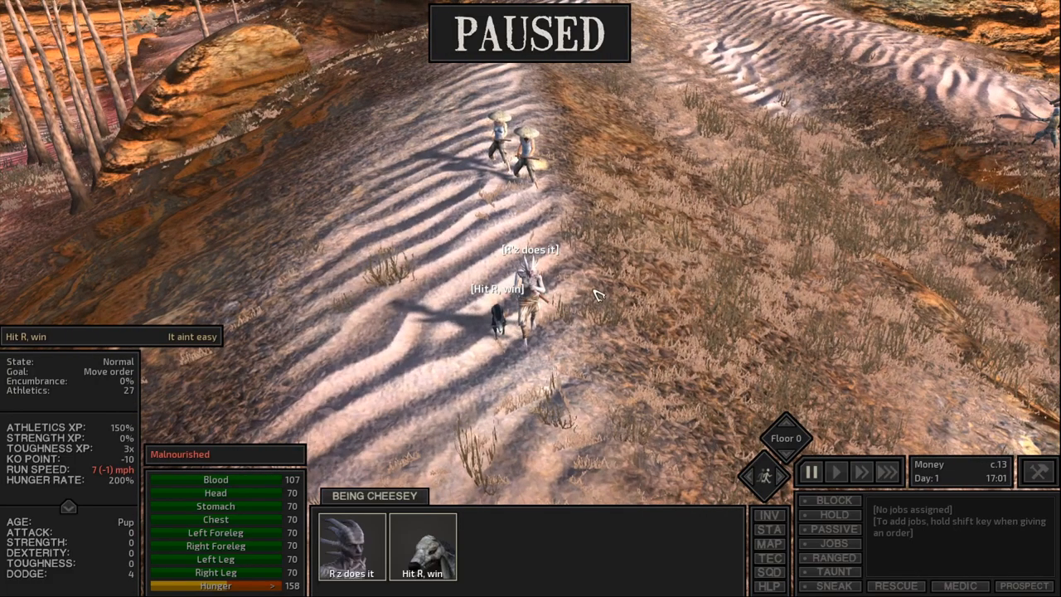
mouse_move(541, 349)
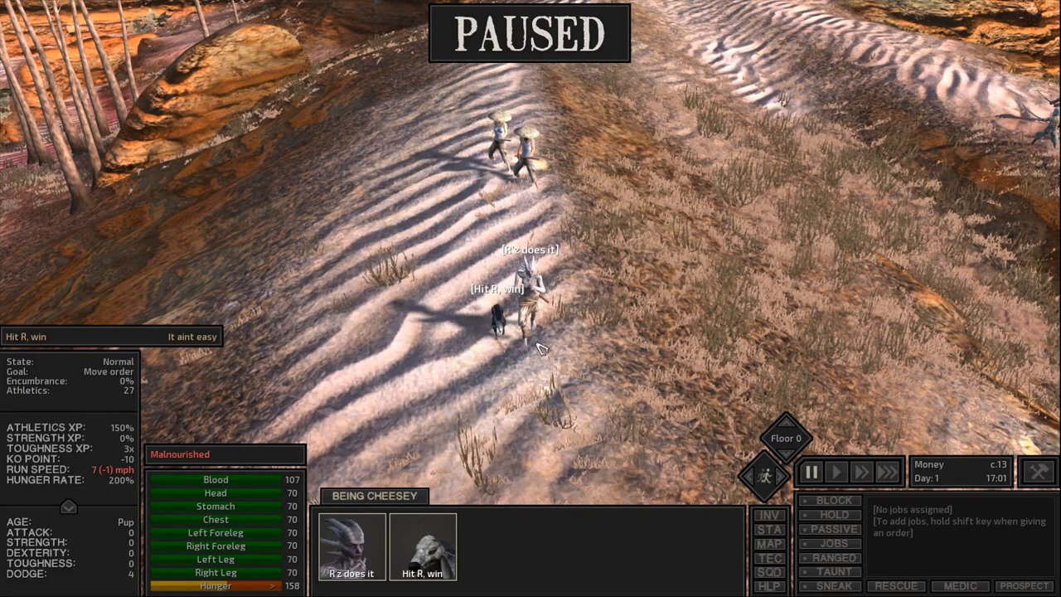
mouse_move(111, 477)
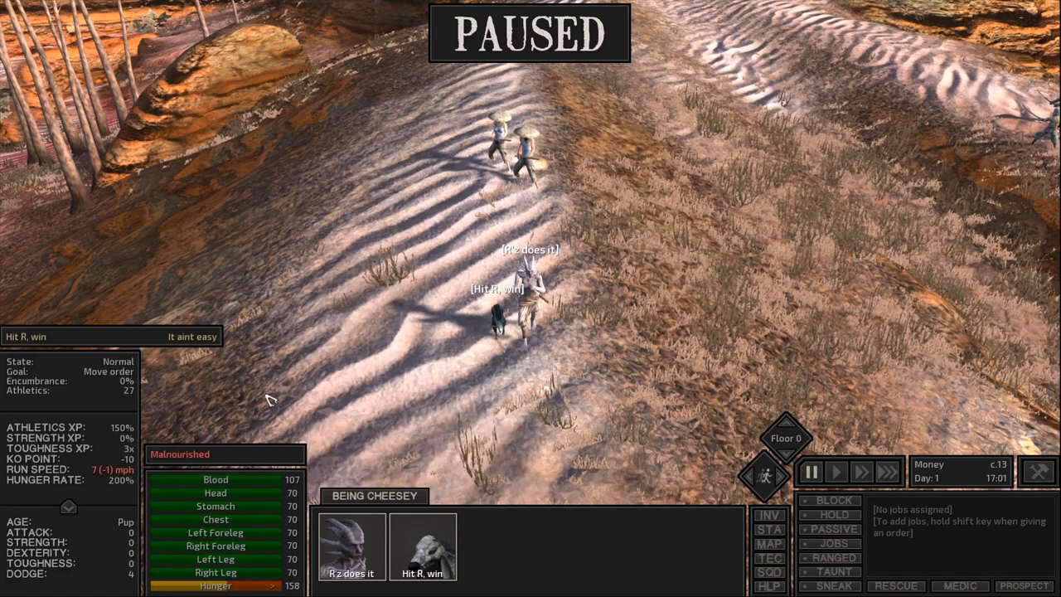
mouse_move(543, 471)
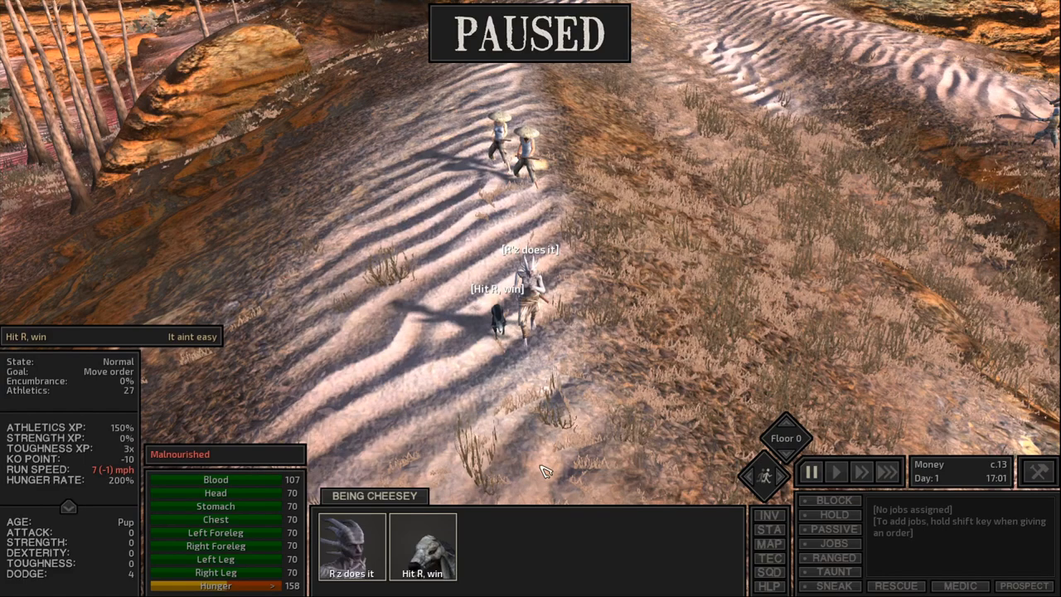
mouse_move(592, 391)
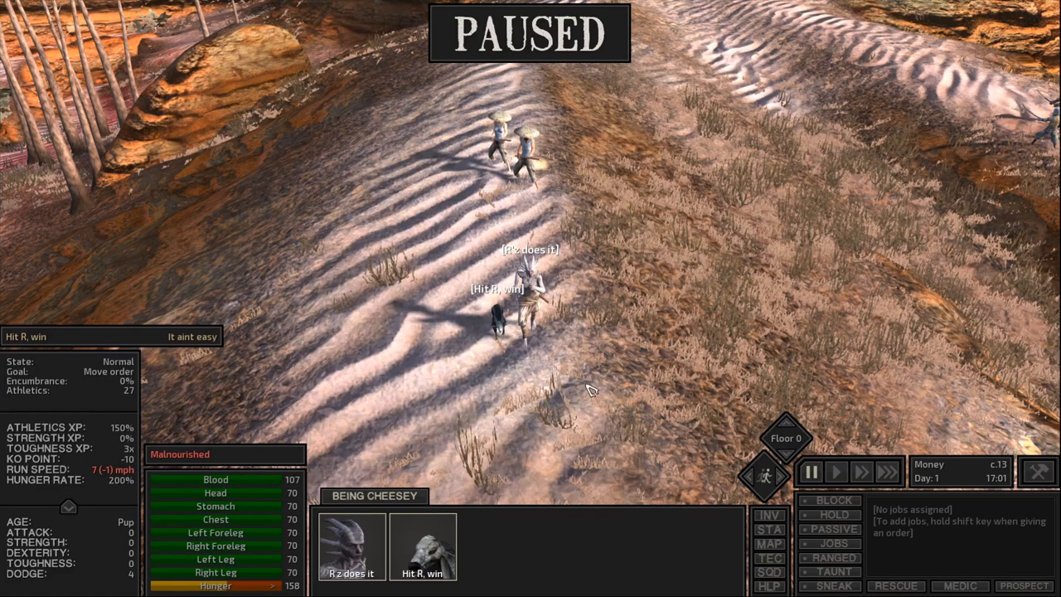
mouse_move(565, 357)
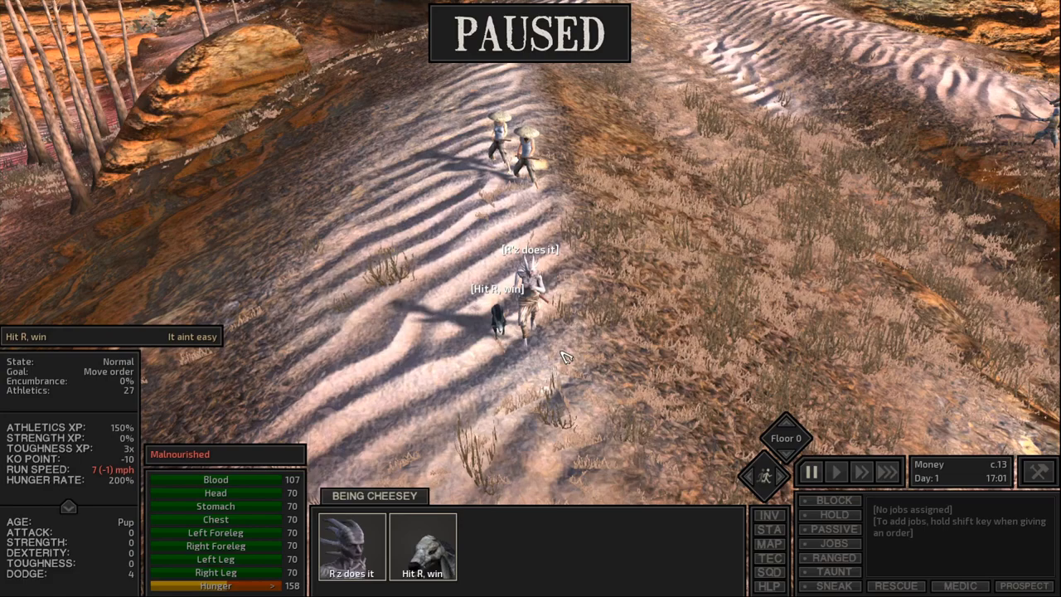
mouse_move(618, 310)
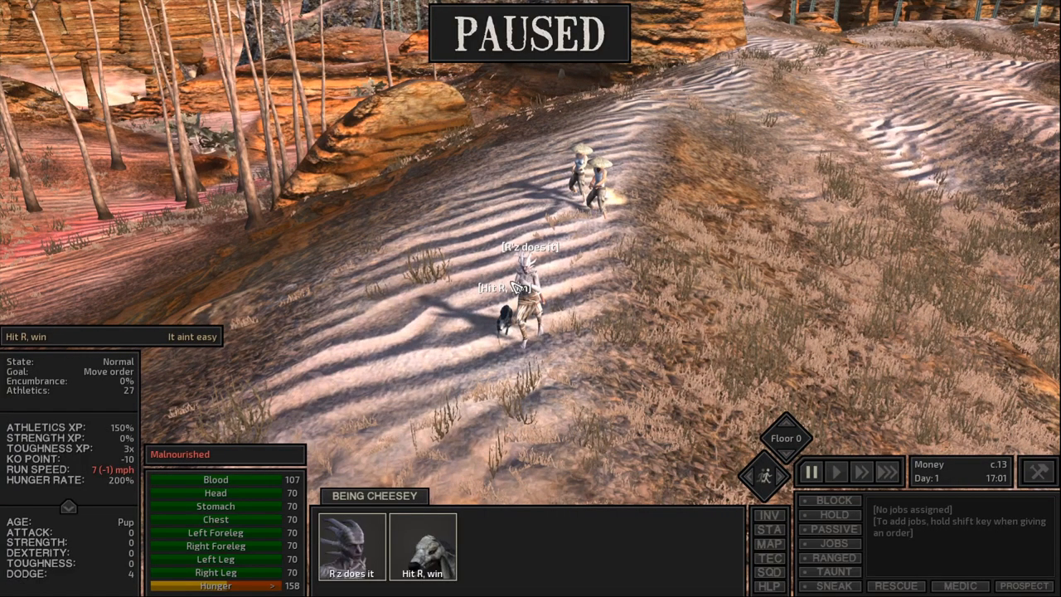
mouse_move(565, 131)
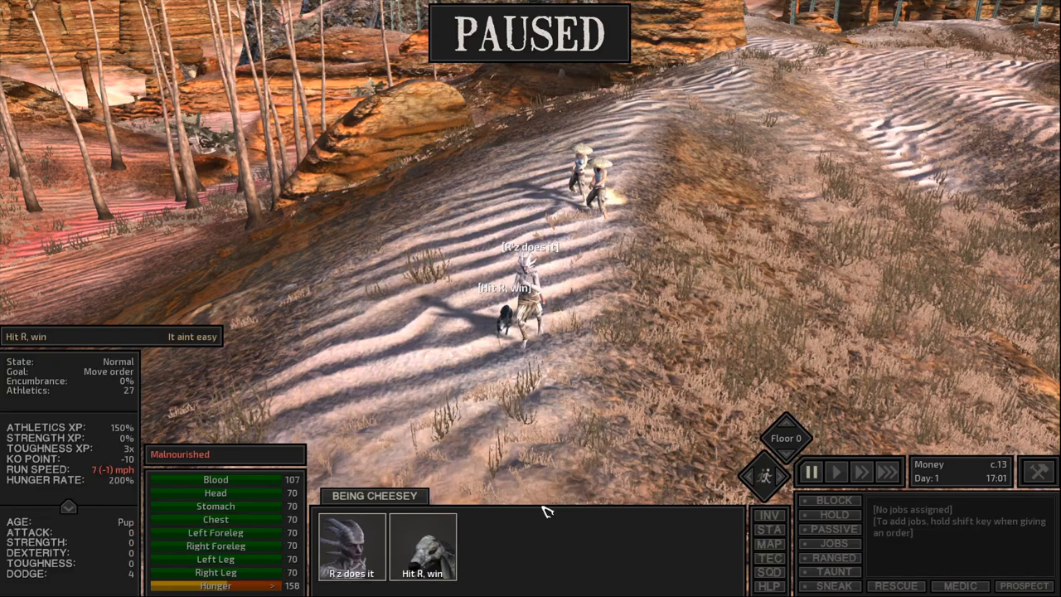
mouse_move(635, 318)
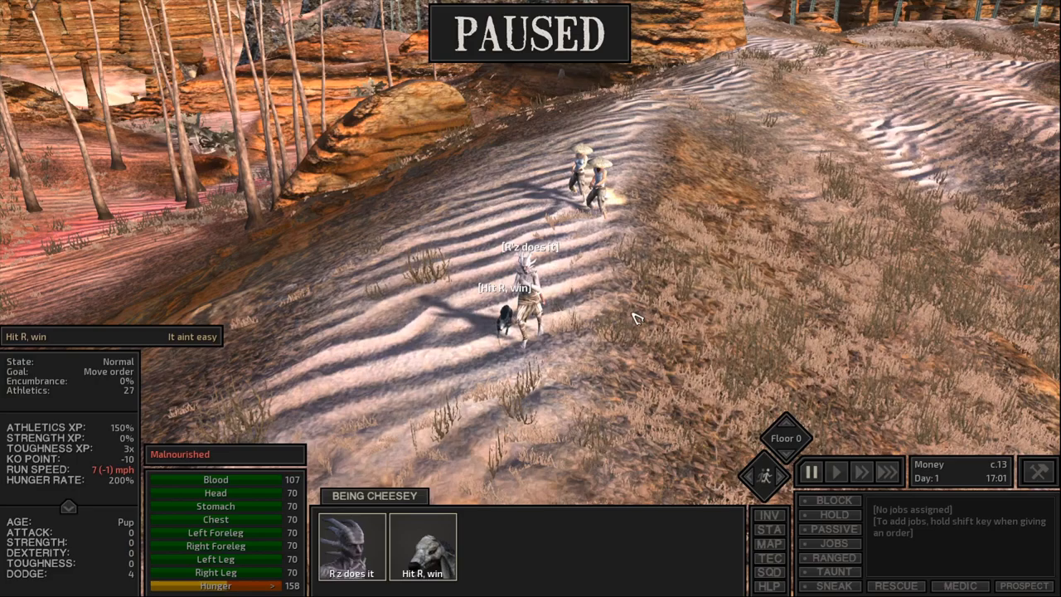
mouse_move(652, 268)
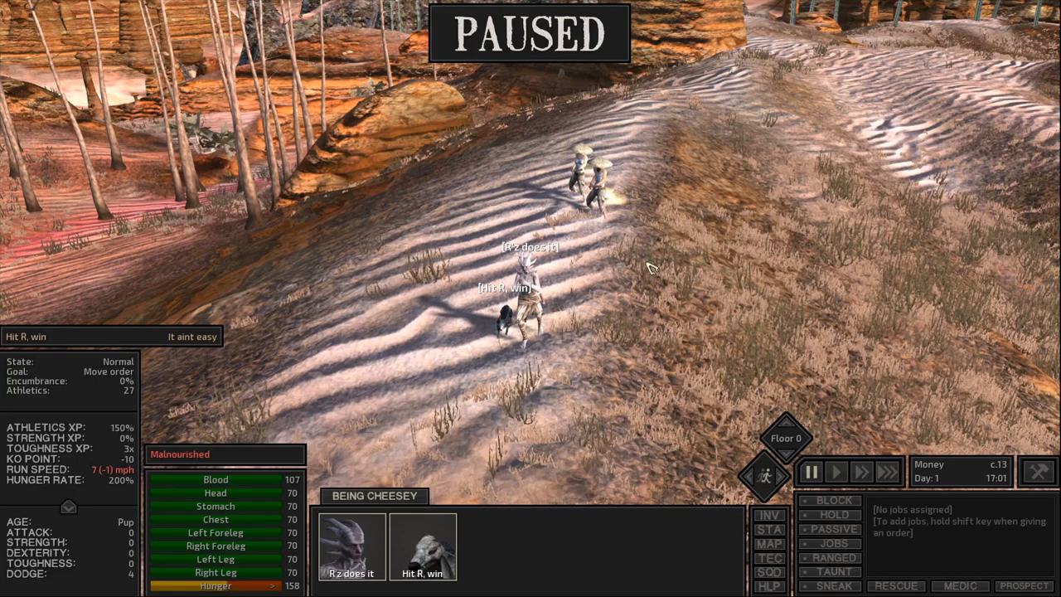
Order the starving character and dog to walk to a distant spot across the desert hills.
click(809, 470)
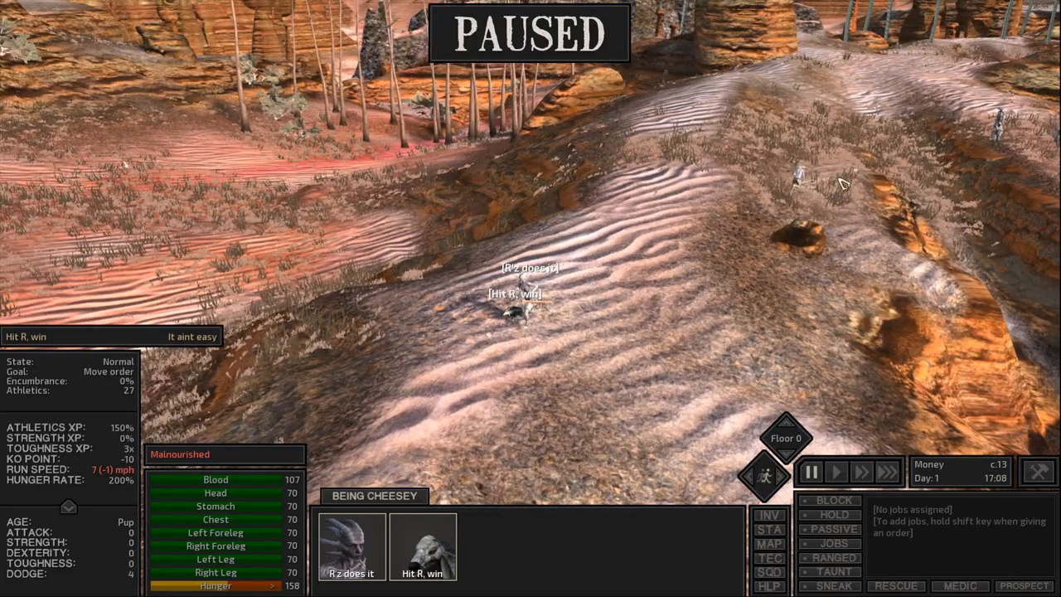
click(809, 471)
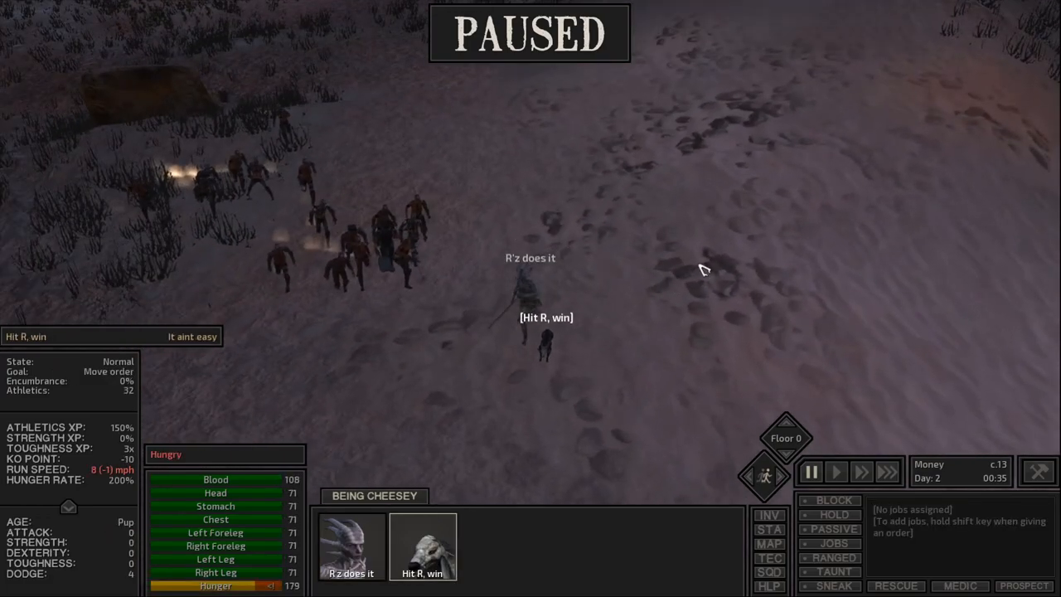
Set a new escape destination ahead of the squad, away from the closing cannibals.
click(835, 470)
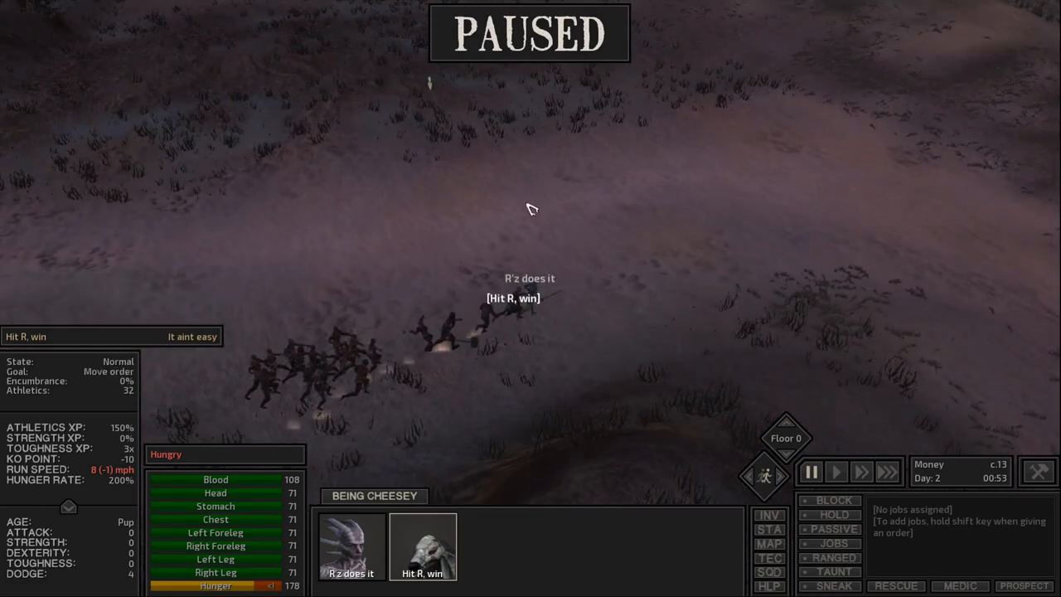
mouse_move(541, 299)
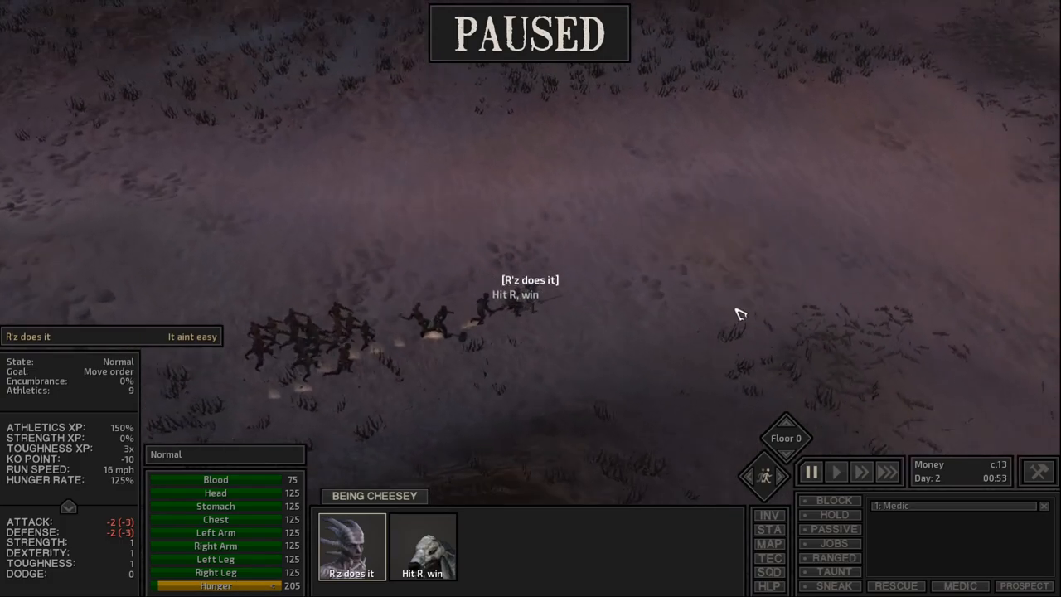
mouse_move(754, 243)
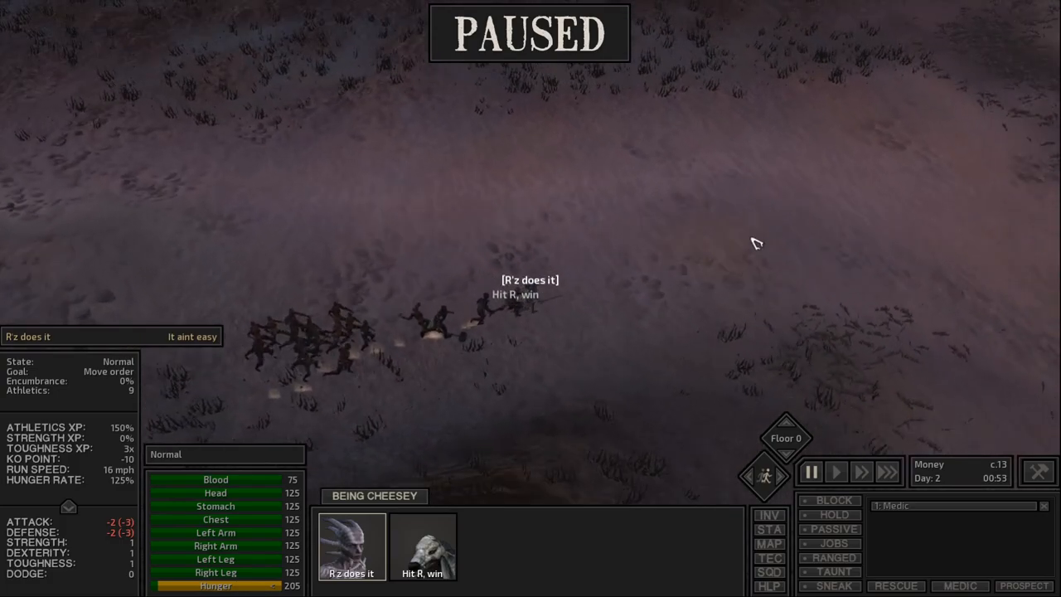
Order the character and dog onward ahead of the pack, then pick a place on the world map.
click(842, 471)
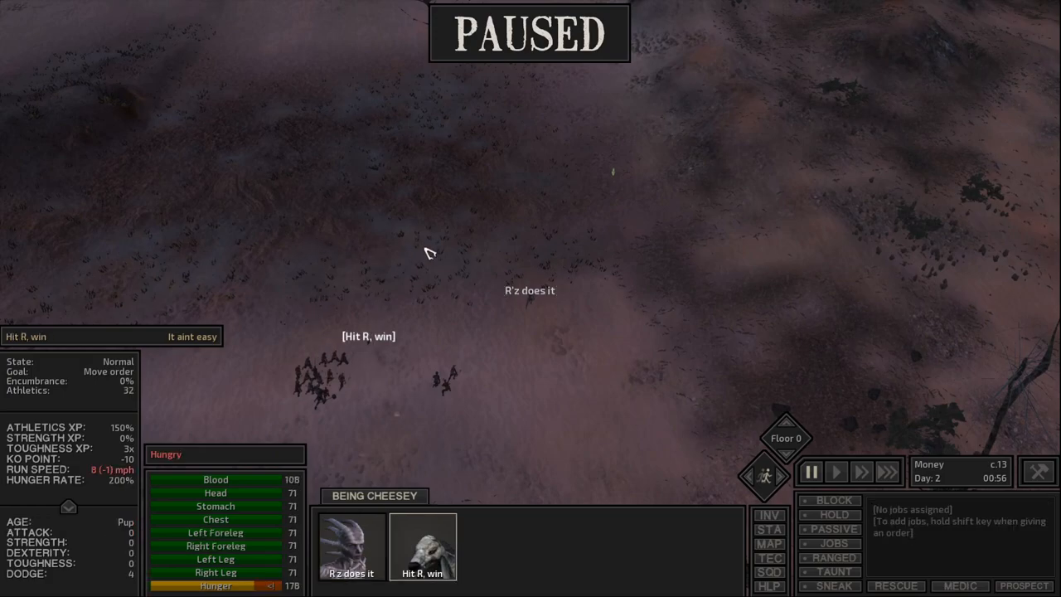
click(834, 470)
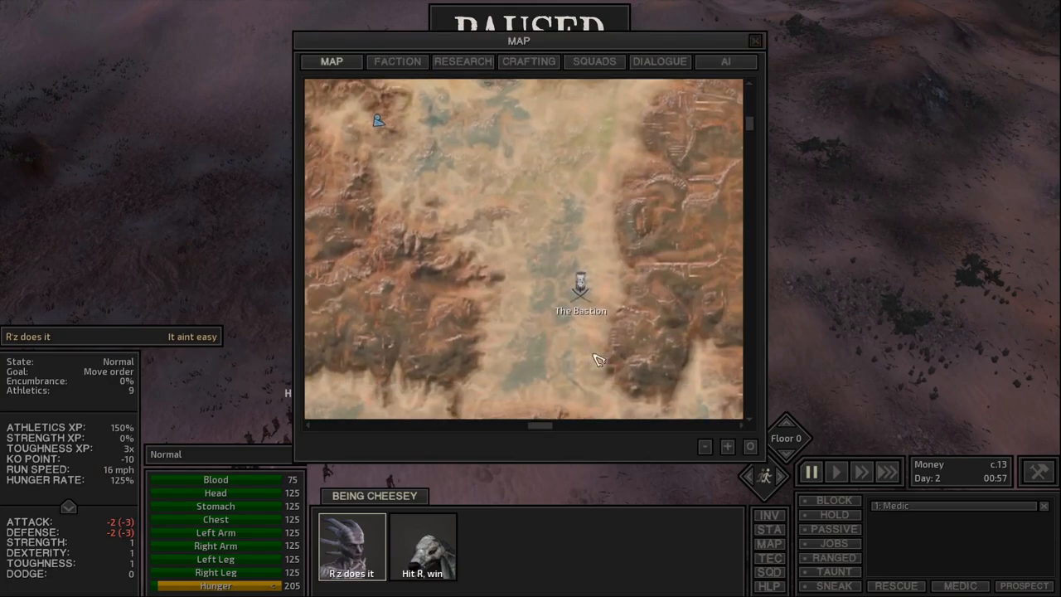
click(751, 42)
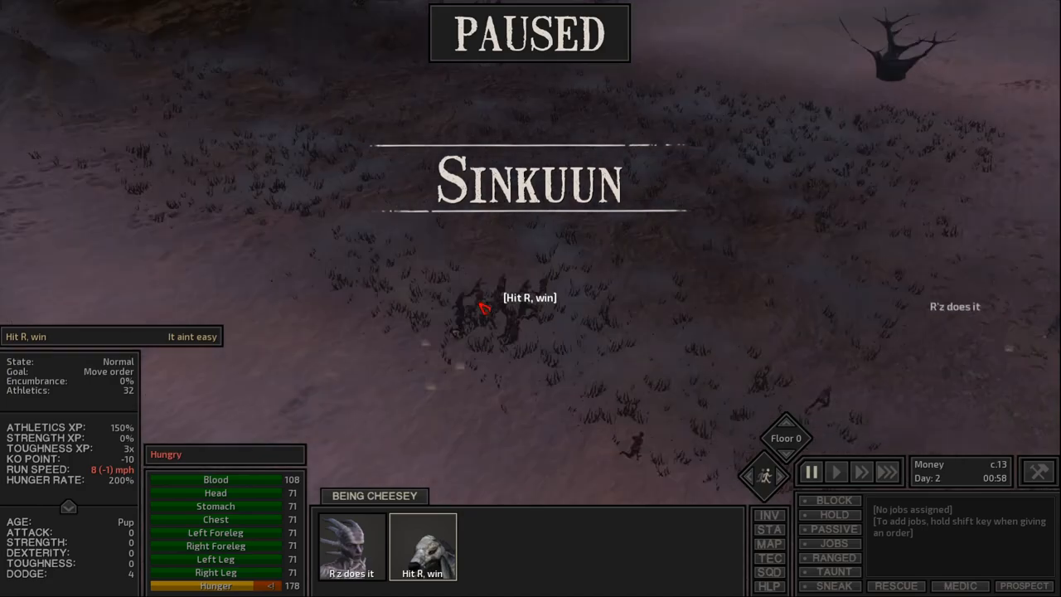
click(836, 471)
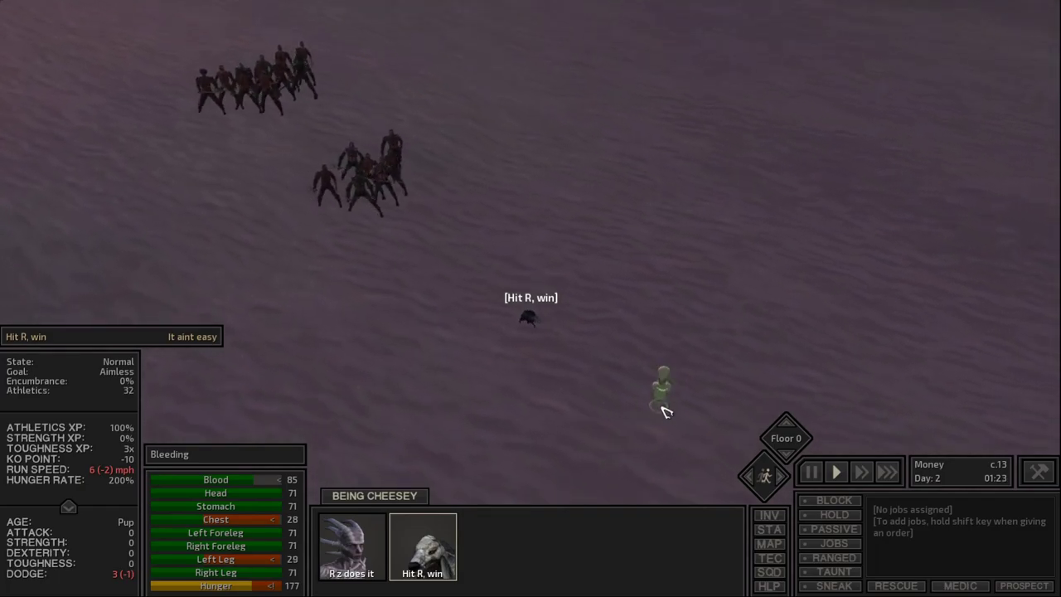
Send the bleeding dog to successive destinations farther from the cannibals.
click(809, 471)
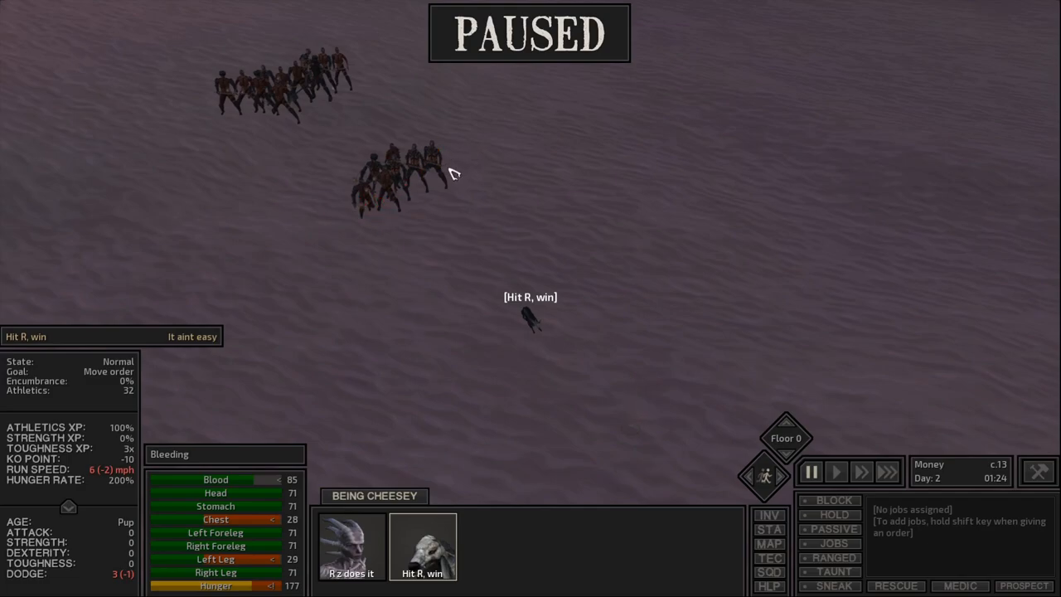
click(835, 471)
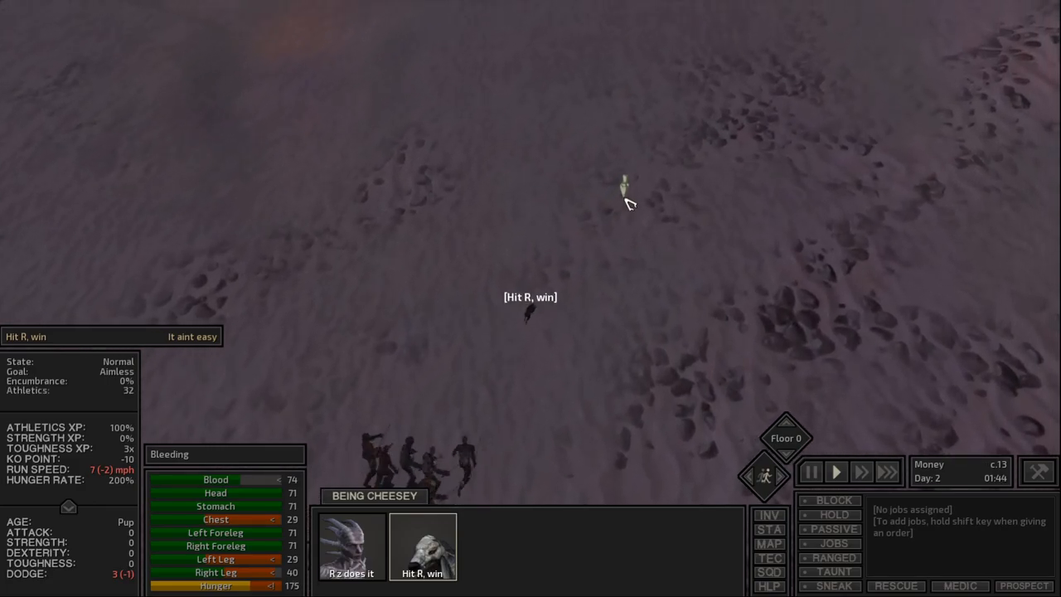
click(810, 471)
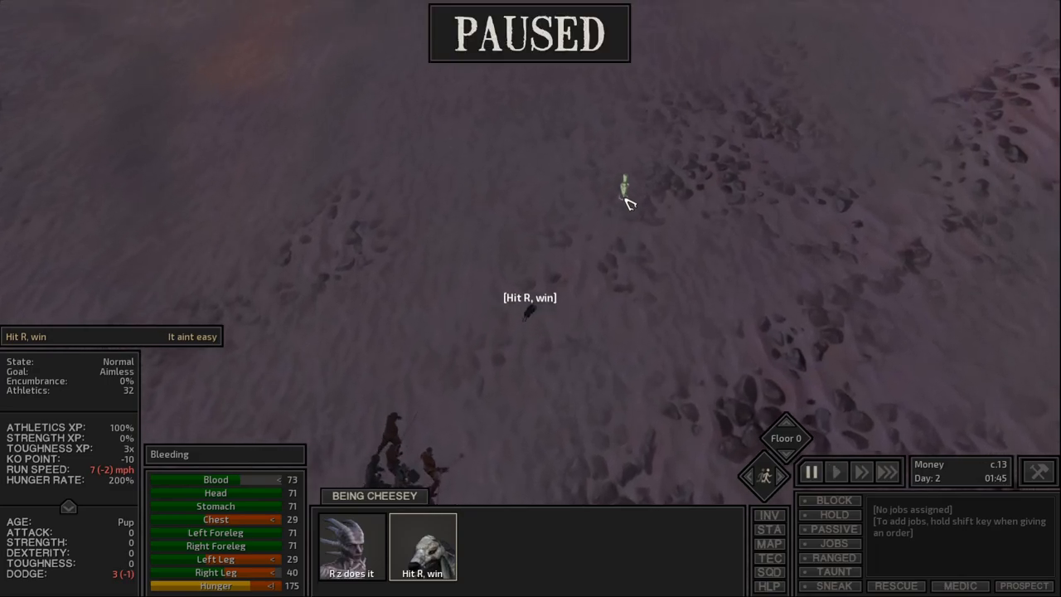